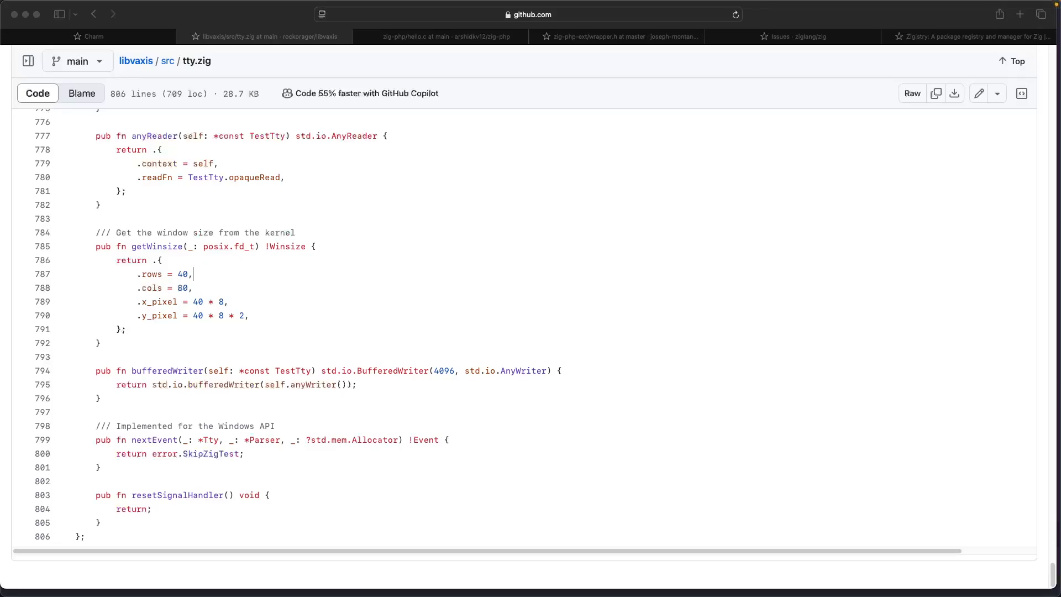
Revisit the getWinsize stub in libvaxis tty.zig, then settle on the Zigistry registry tab
left_click(968, 36)
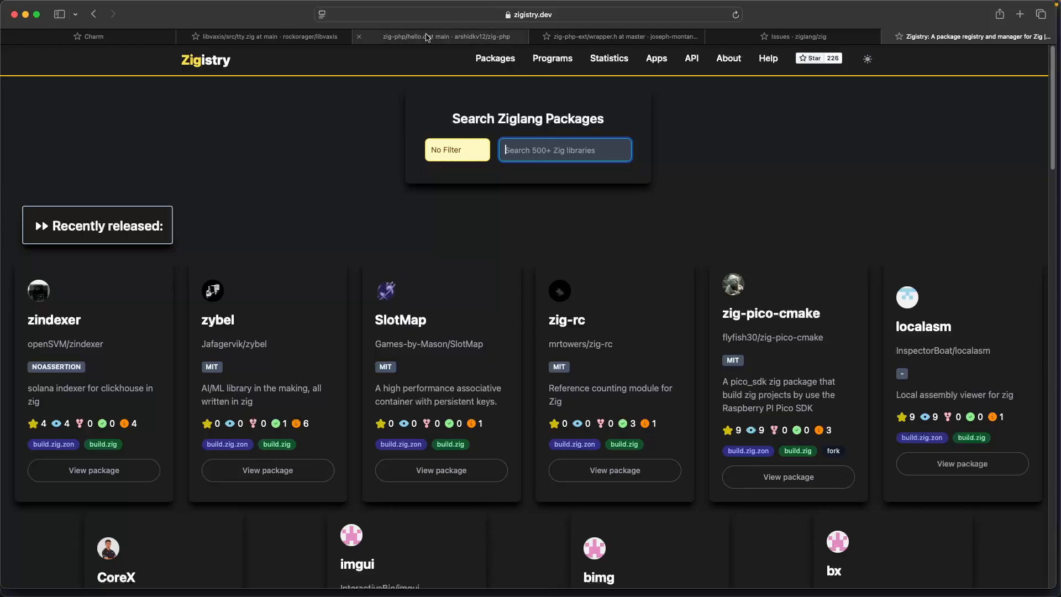
left_click(266, 36)
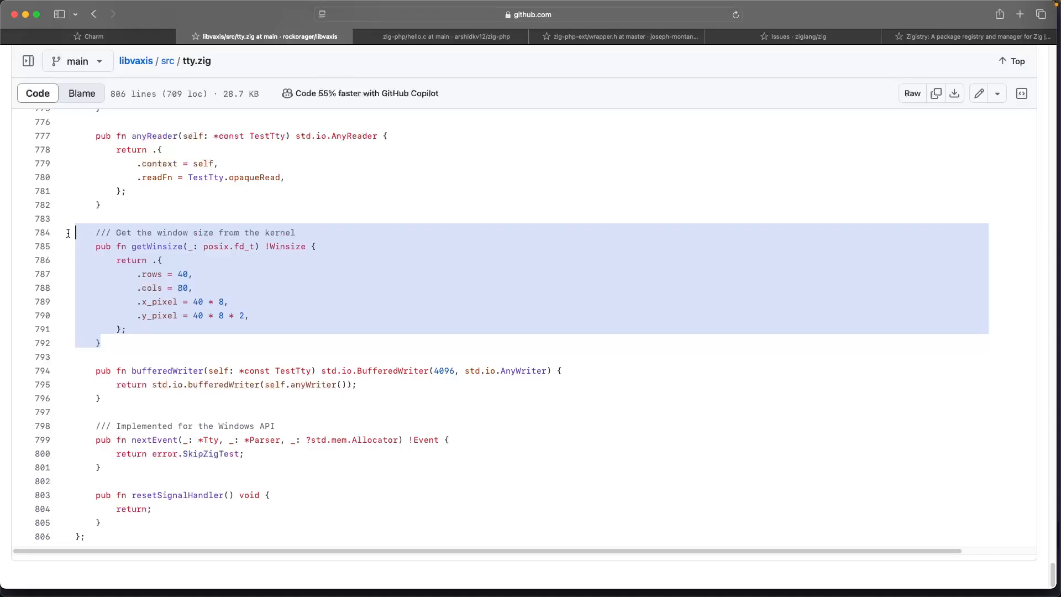
left_click(973, 36)
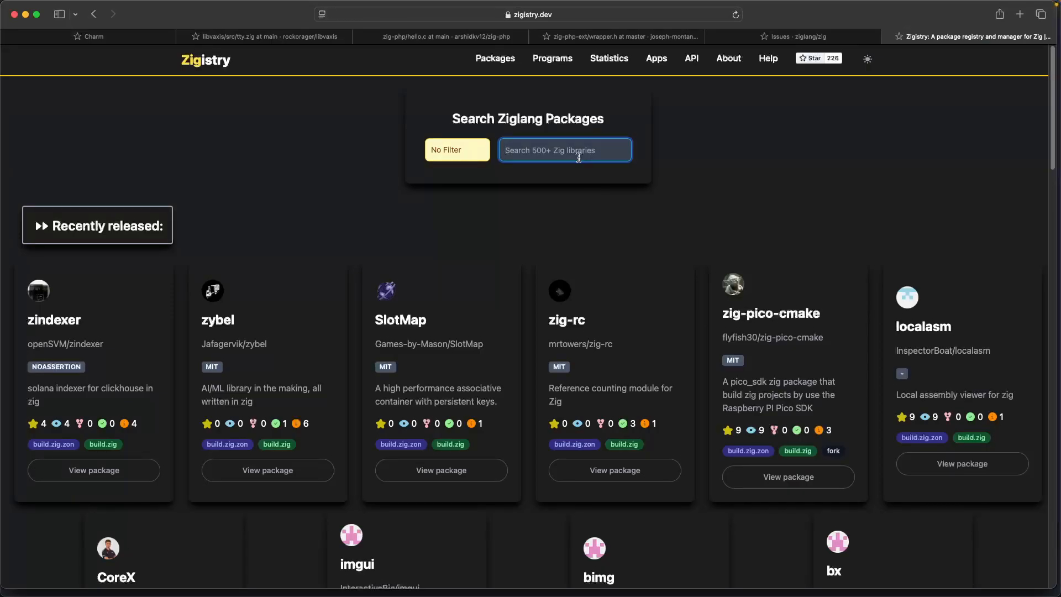
Enter package queries such as 'capy' and 'qml' into Zigistry's search box
type("capy")
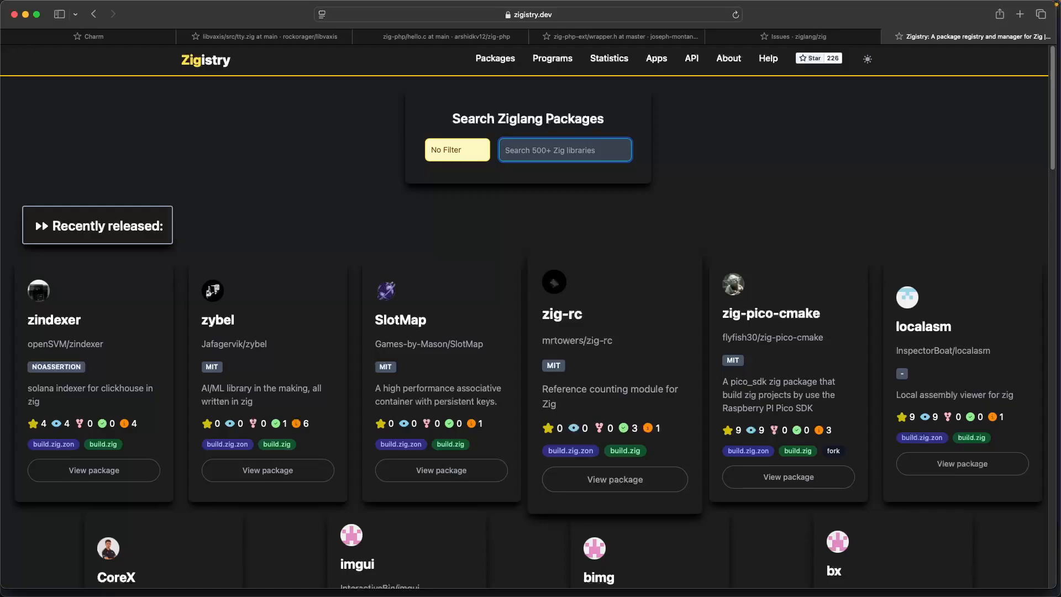
type("qml")
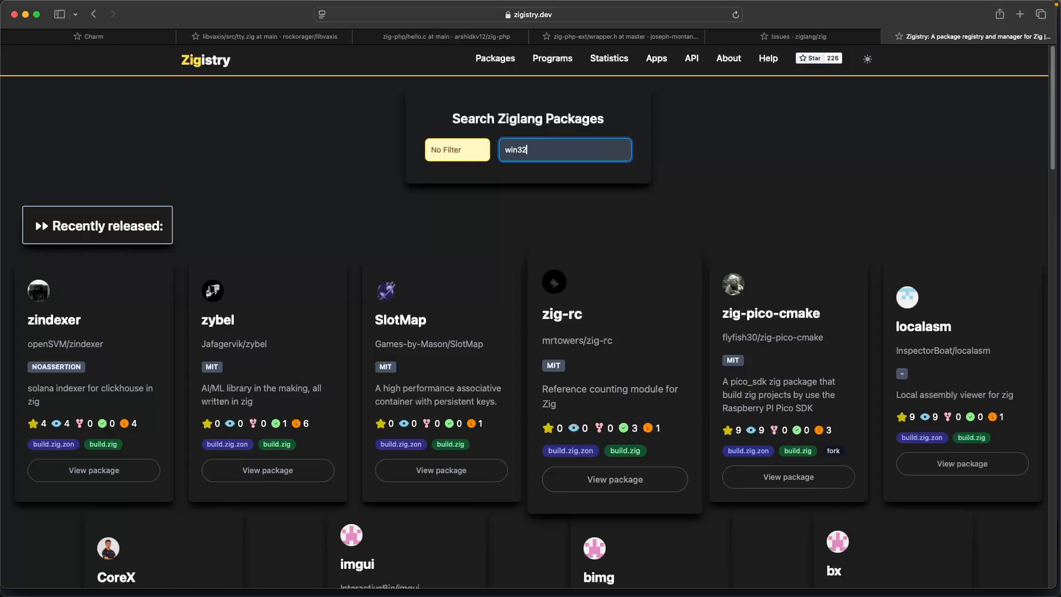
Run the win32 package search, then quit the build.zig Helix session with :q
key("Return")
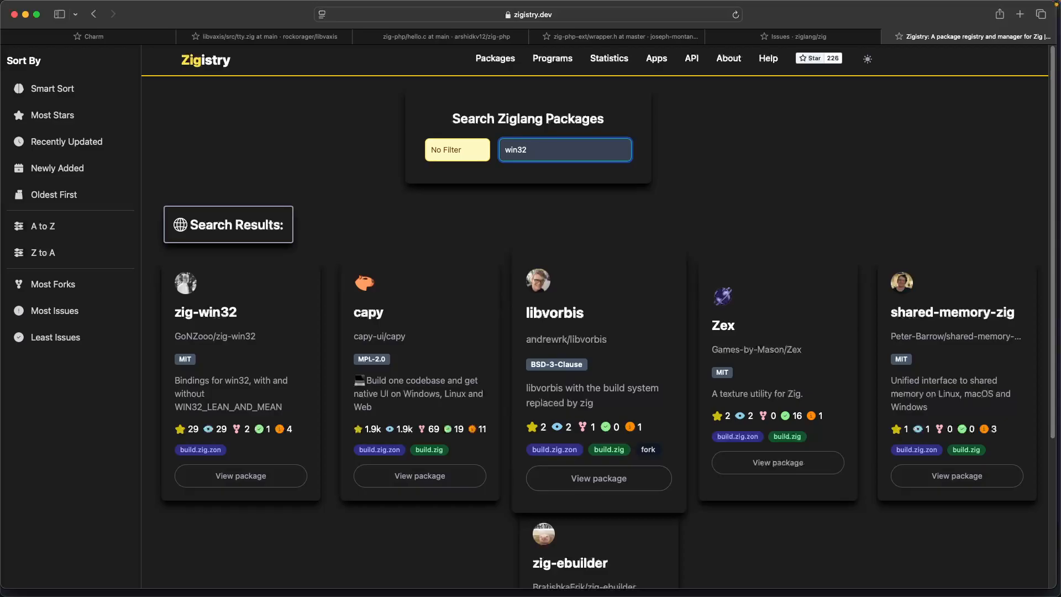
mouse_move(584, 326)
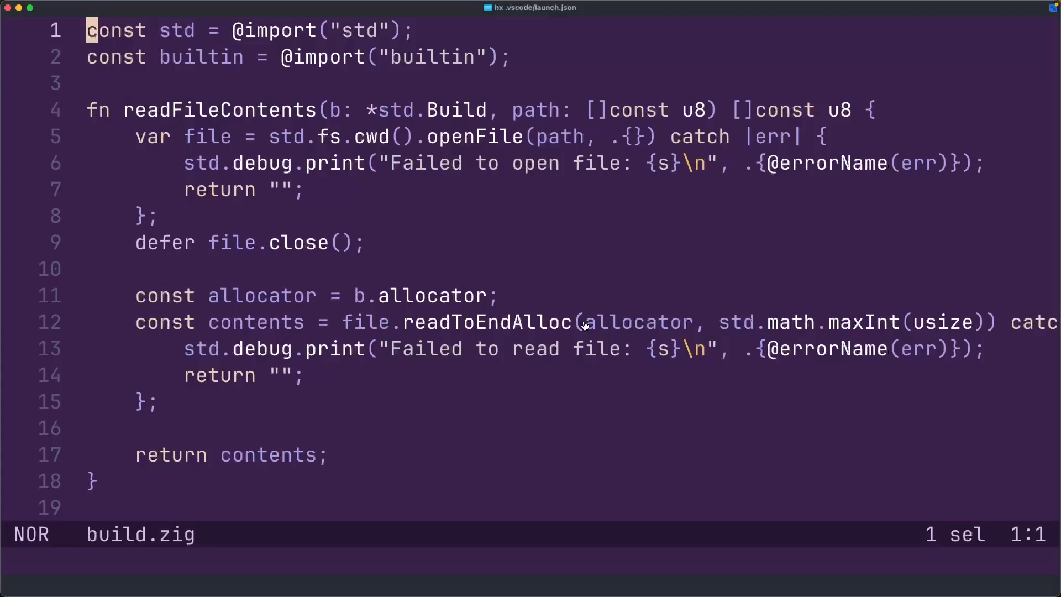
mouse_move(569, 283)
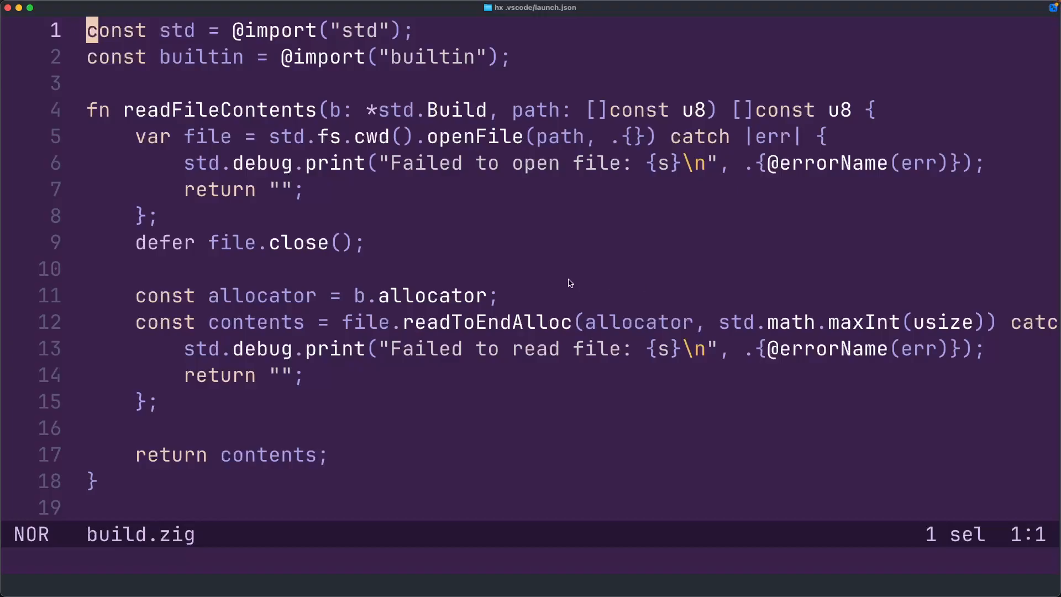
type(":q")
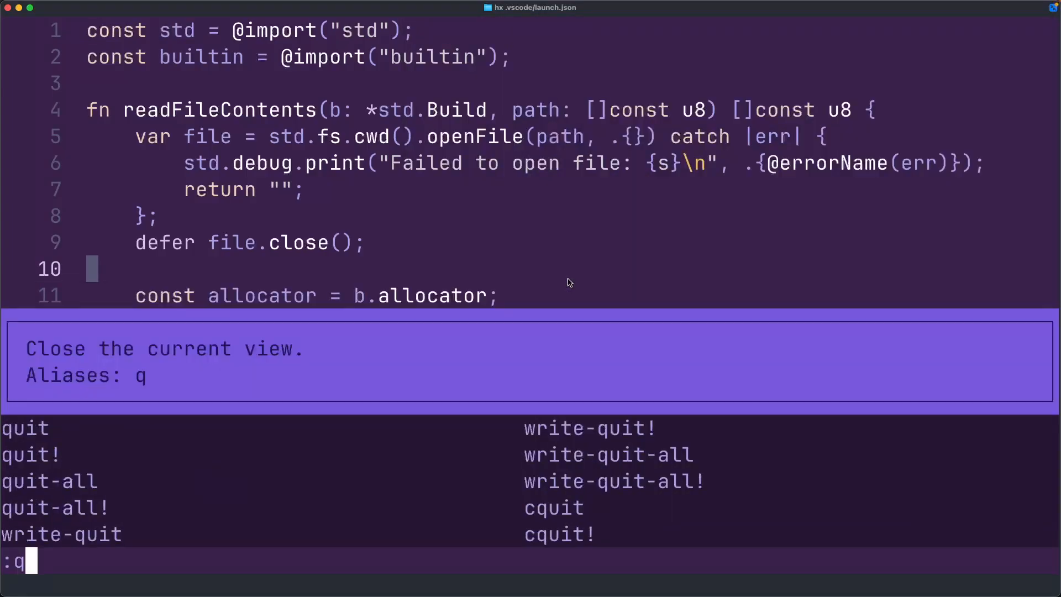
key("Return")
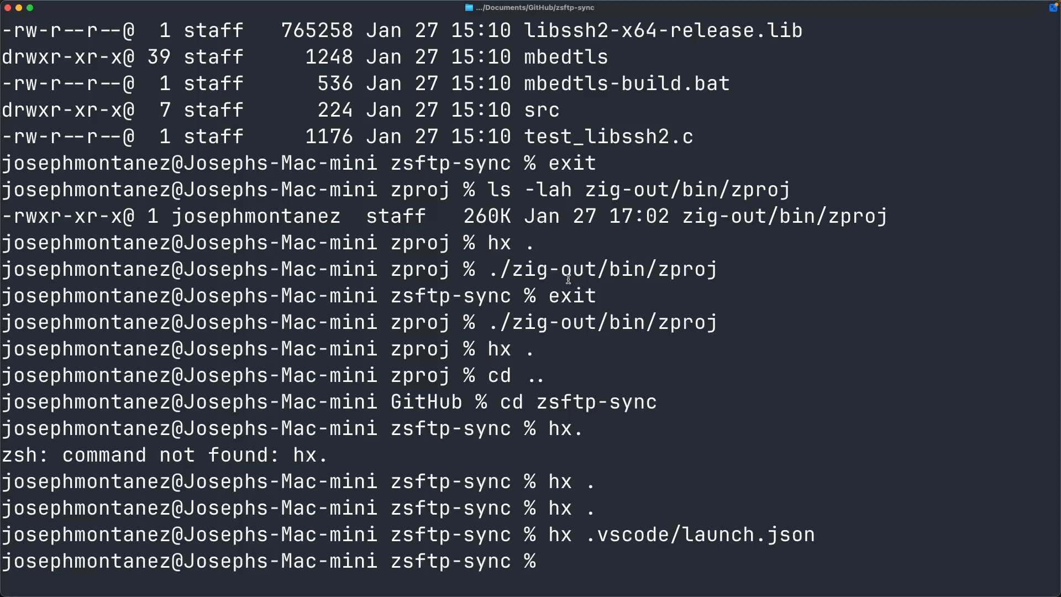
Reopen .vscode/launch.json in Helix to view the LLDB debug configuration
key("Return")
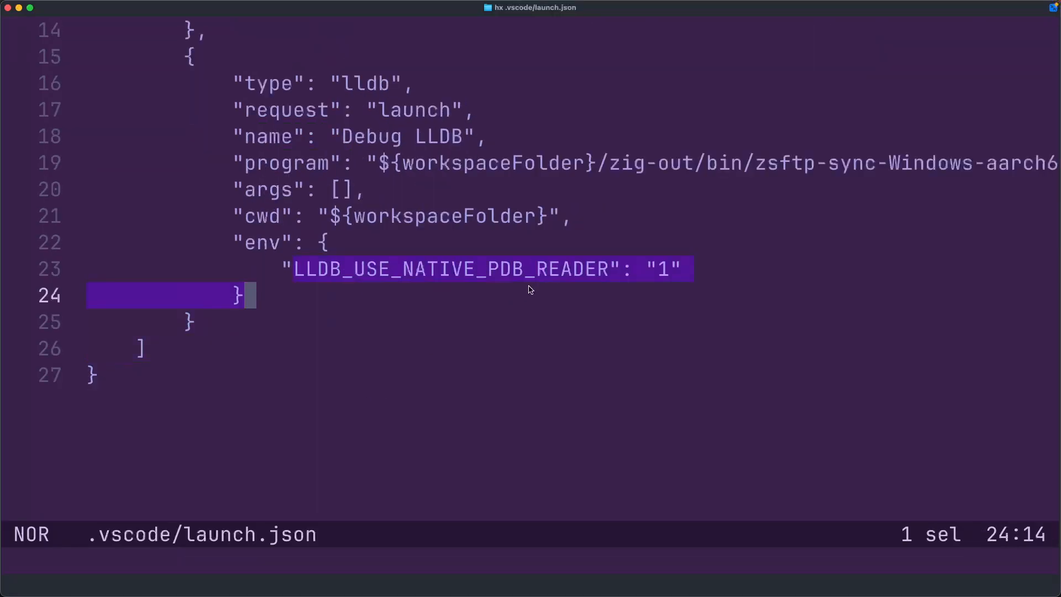
key("y")
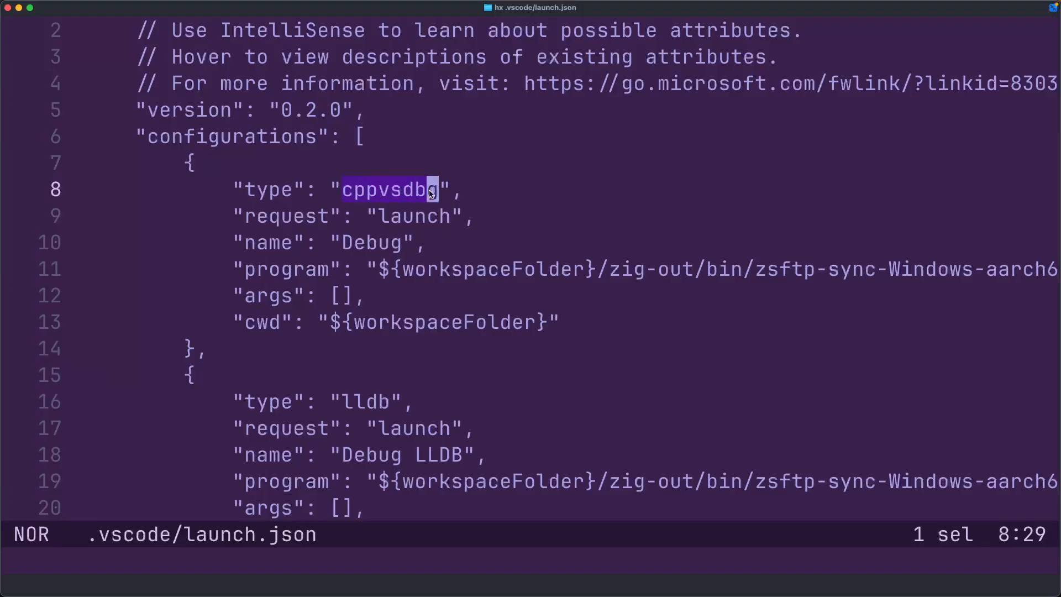
Copy the current selection in launch.json's first Debug configuration
key("y")
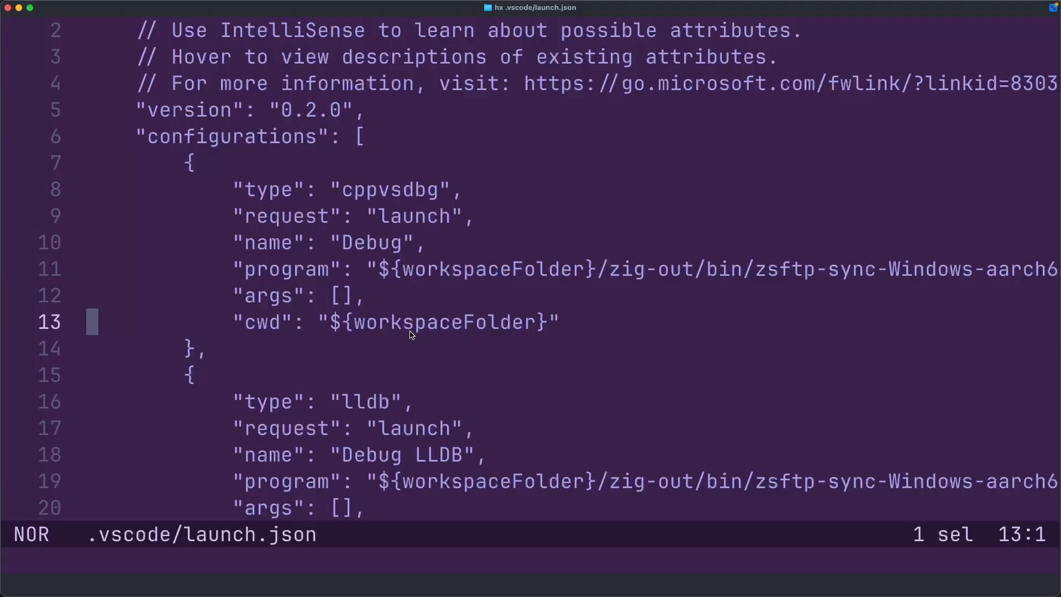
mouse_move(351, 196)
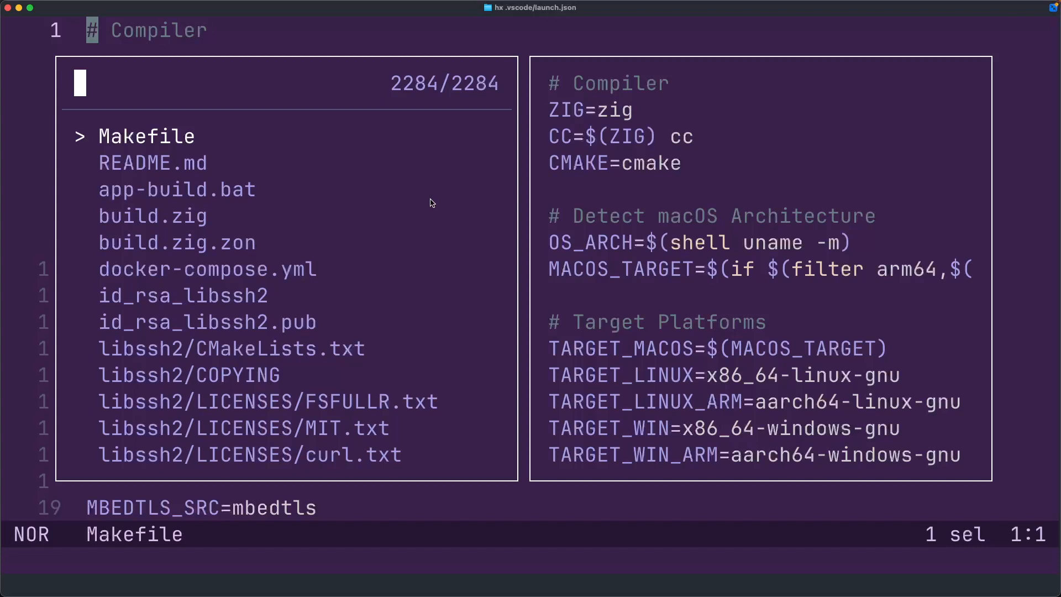
Open app-build.bat, the zig build-exe script targeting x86_64-windows-msvc
left_click(176, 189)
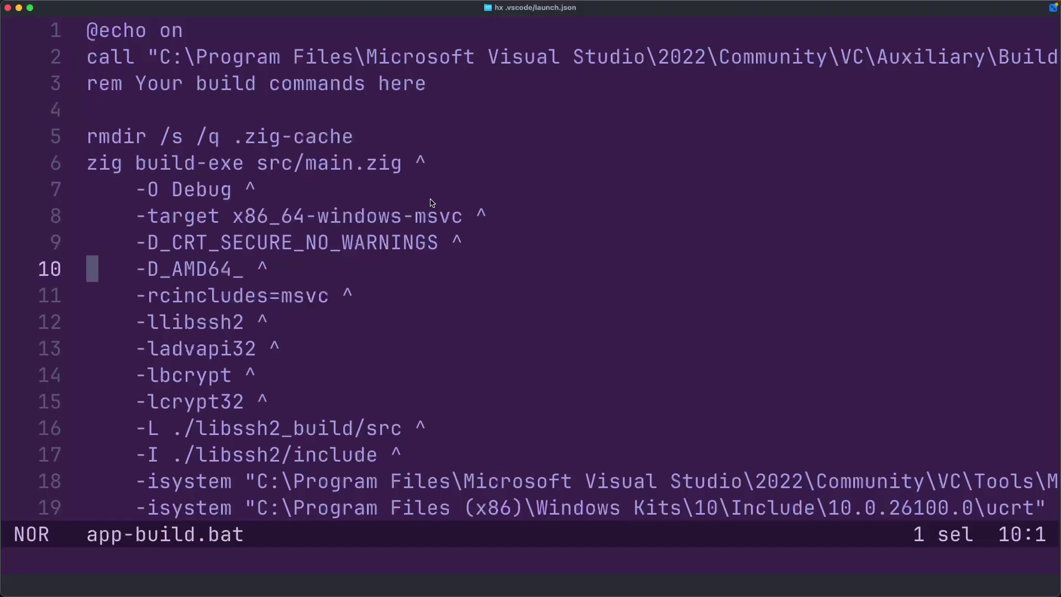
scroll("down", 3)
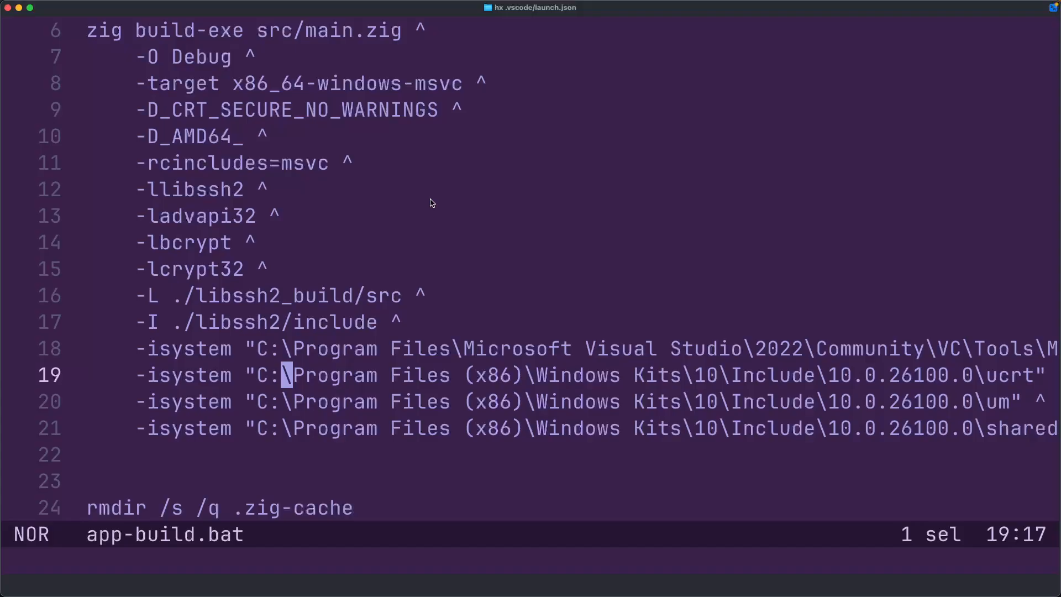
key("up")
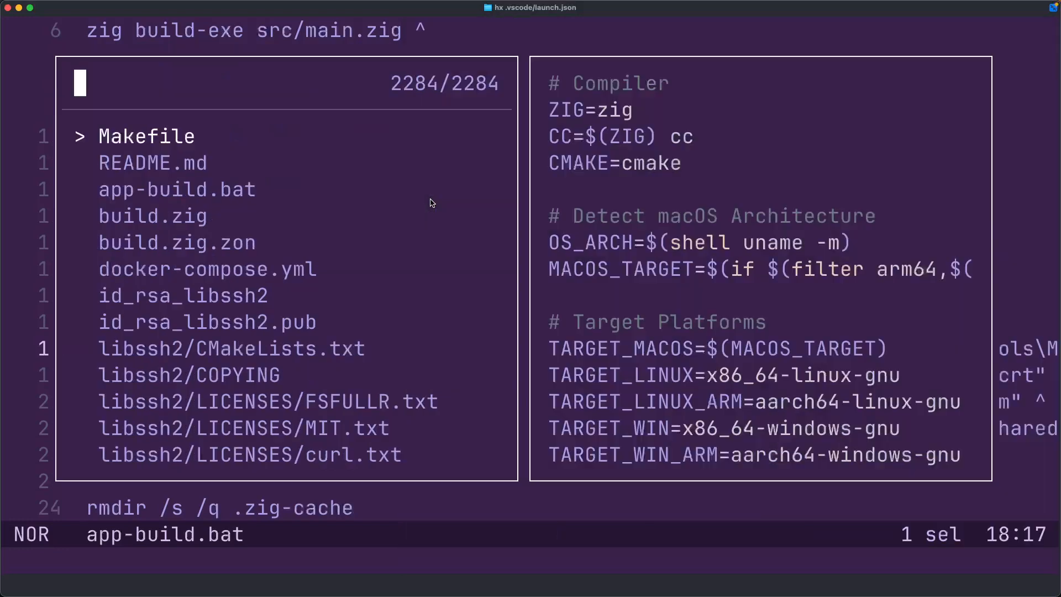
Dismiss the xml.so and c.so unverified-library warnings while filtering the file finder for build.zig
type("vui")
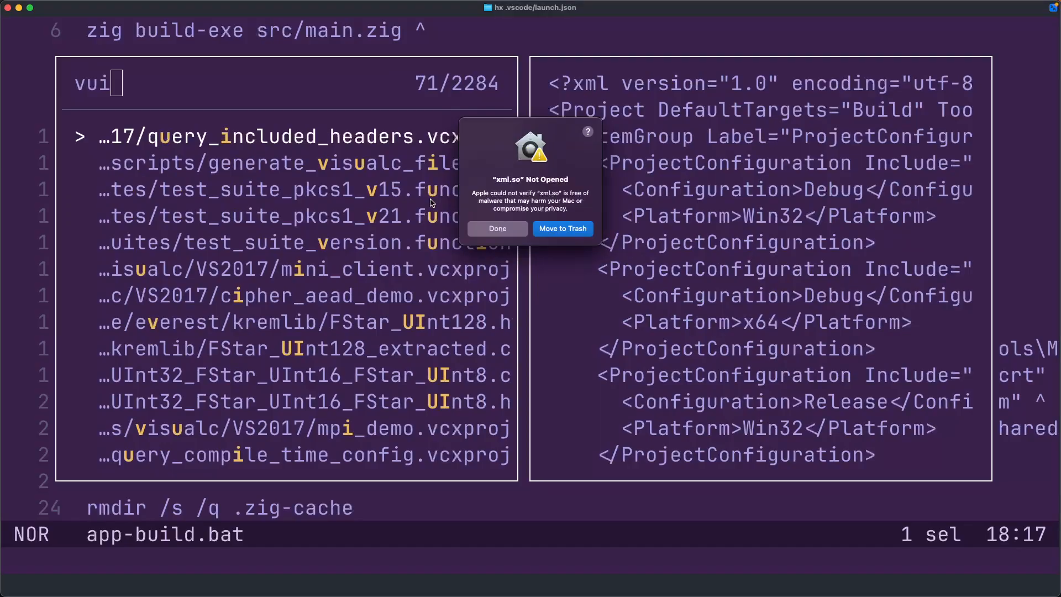
left_click(497, 228)
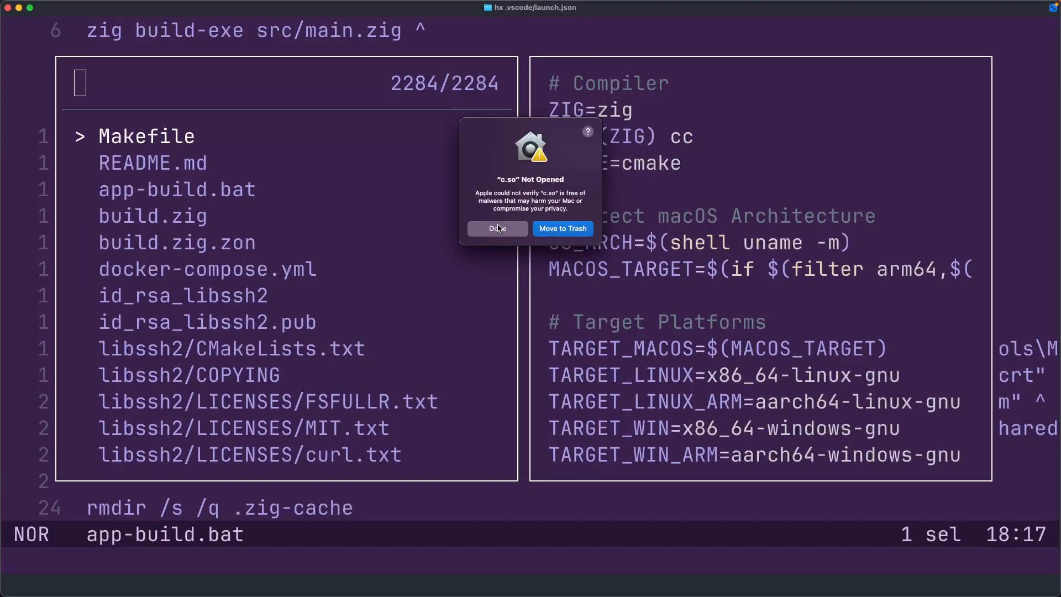
left_click(497, 228)
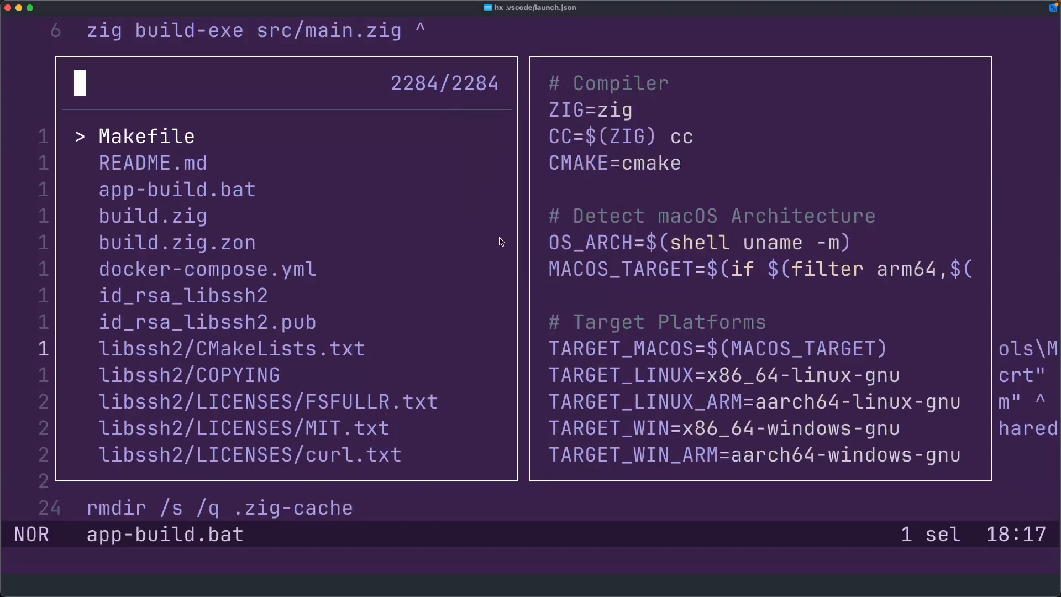
type("bui")
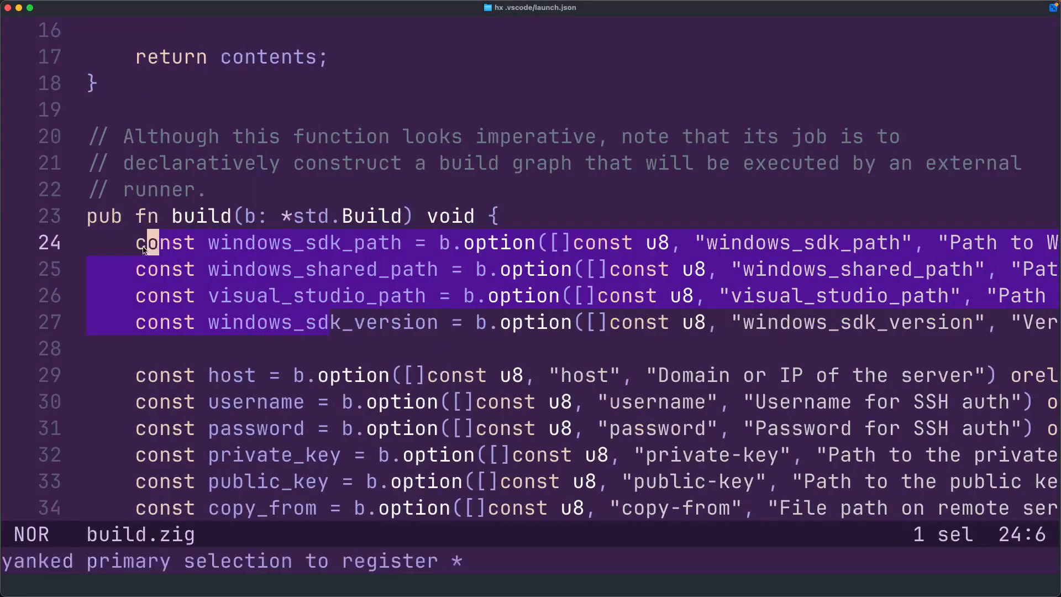
mouse_move(105, 239)
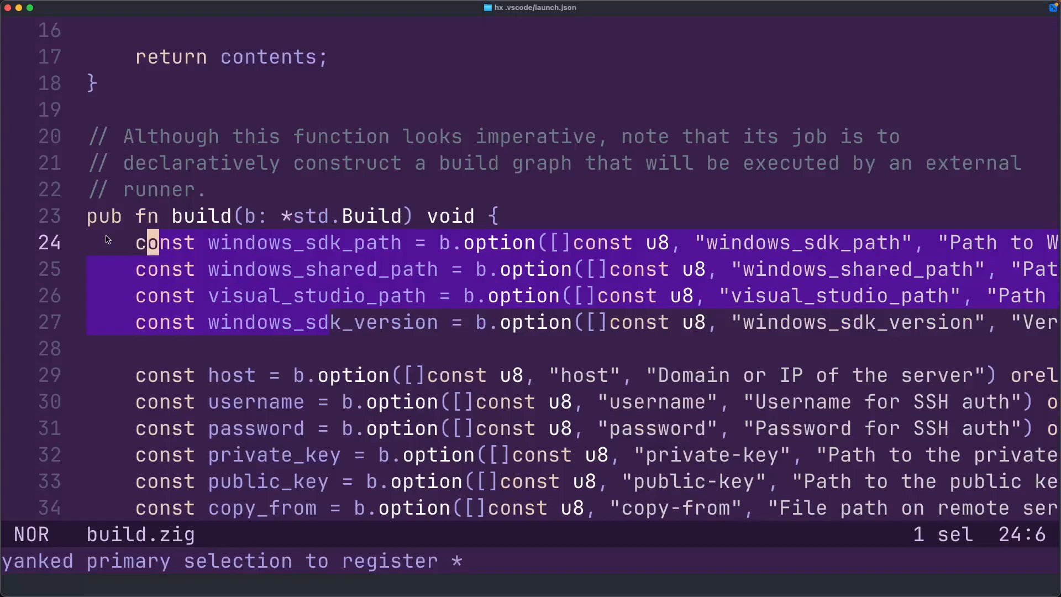
Deselect the copied Windows SDK and Visual Studio path option lines in build.zig
left_click(346, 296)
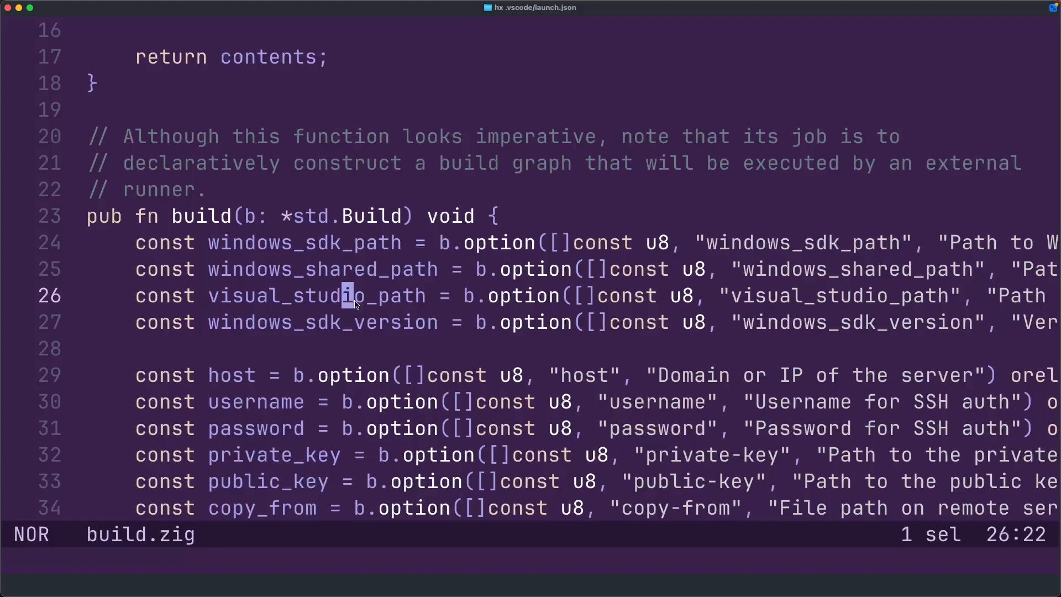
mouse_move(406, 306)
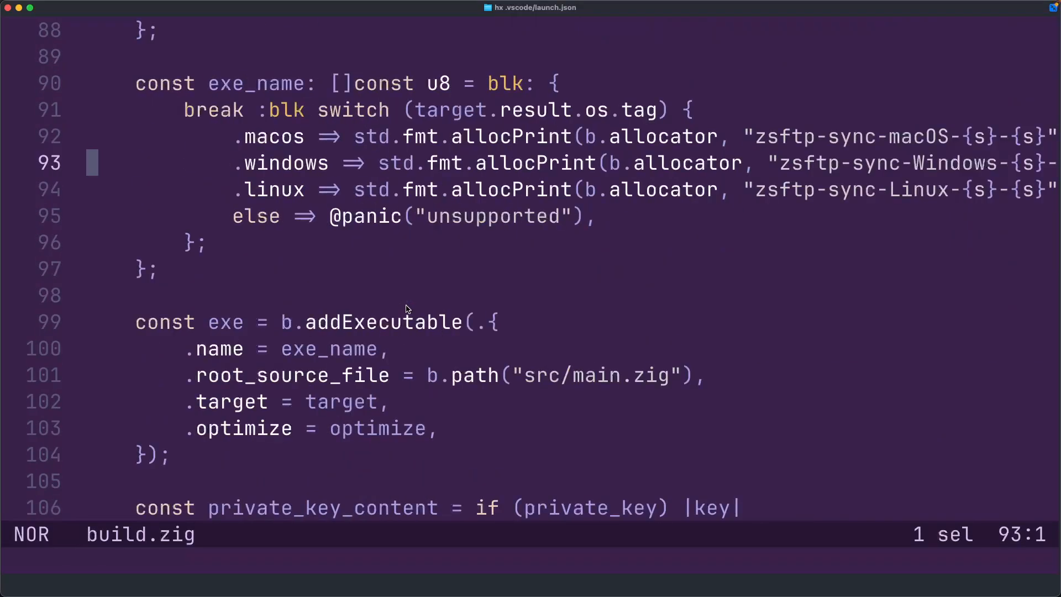
Copy the libssh2 debug and release library names from build.zig's Windows variants
scroll("down", 3)
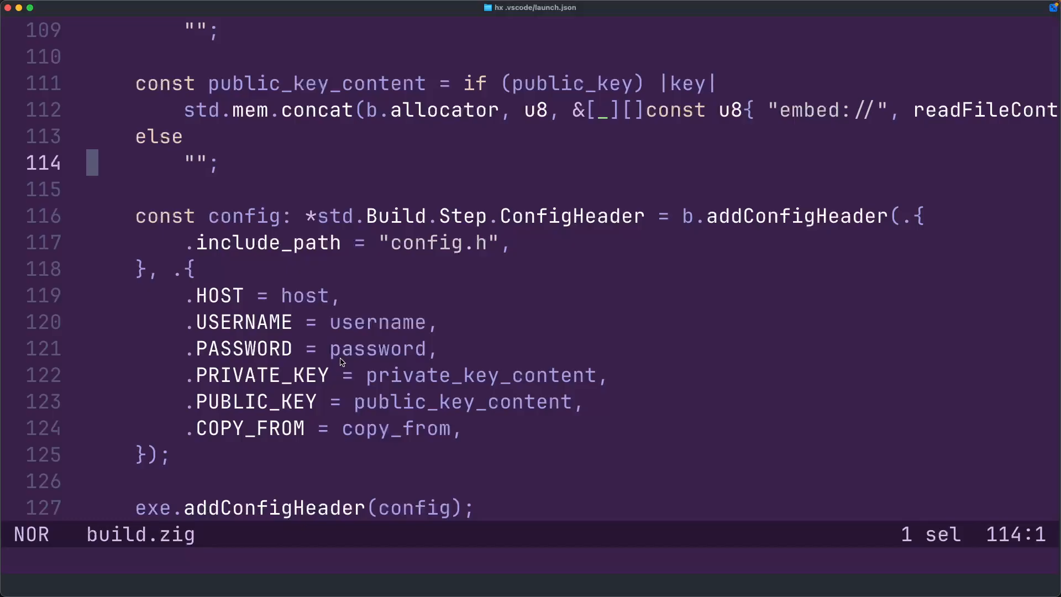
scroll("down", 3)
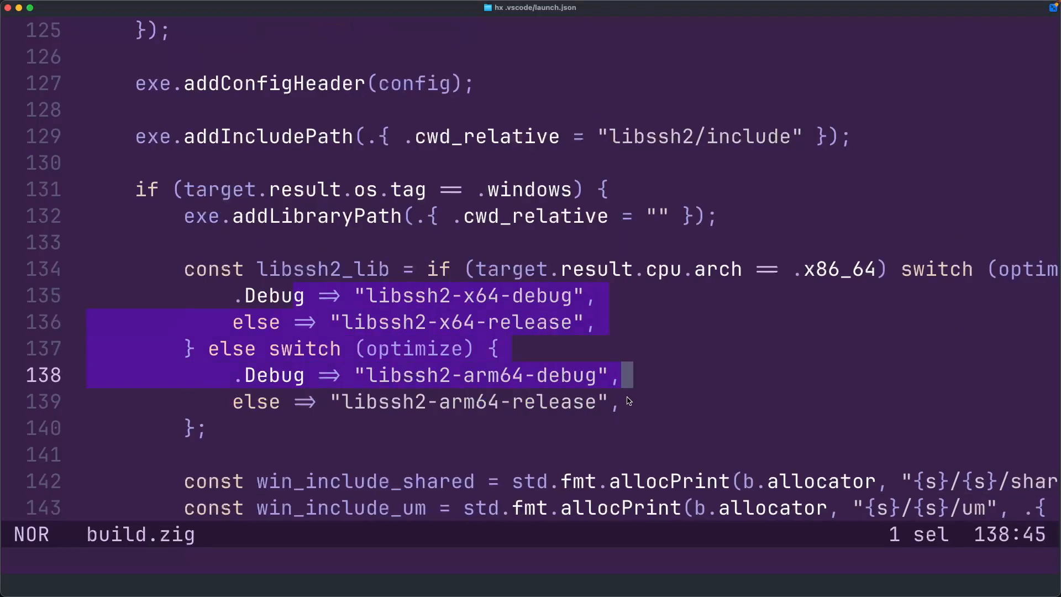
key("y")
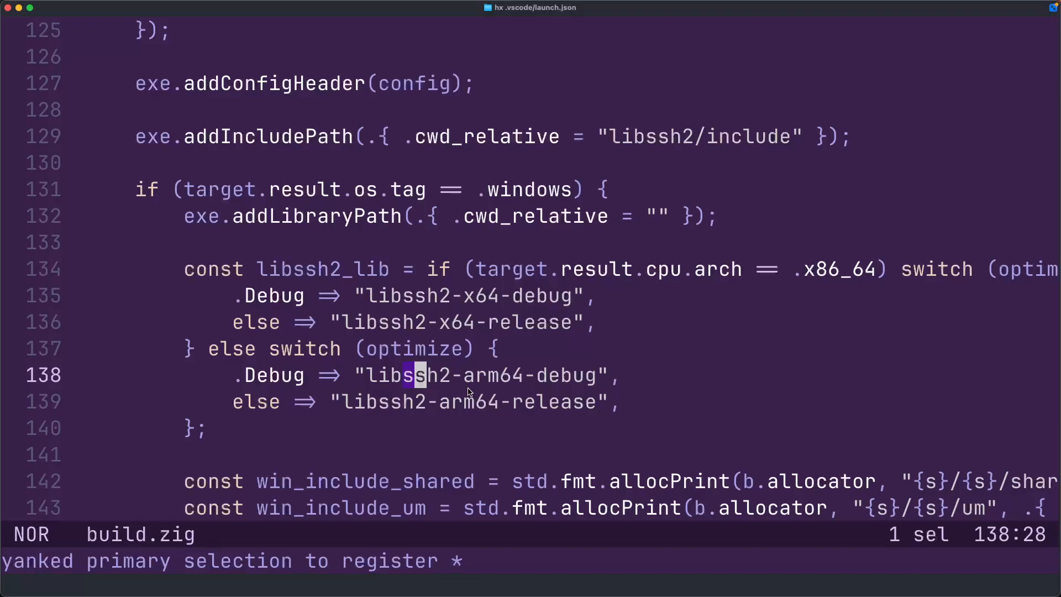
mouse_move(508, 383)
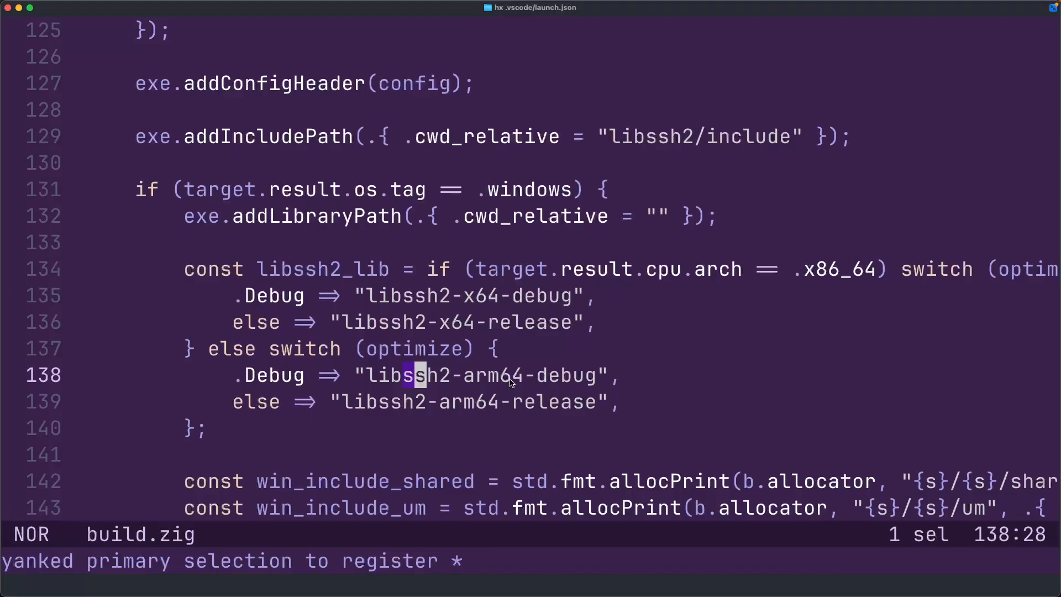
scroll("down", 3)
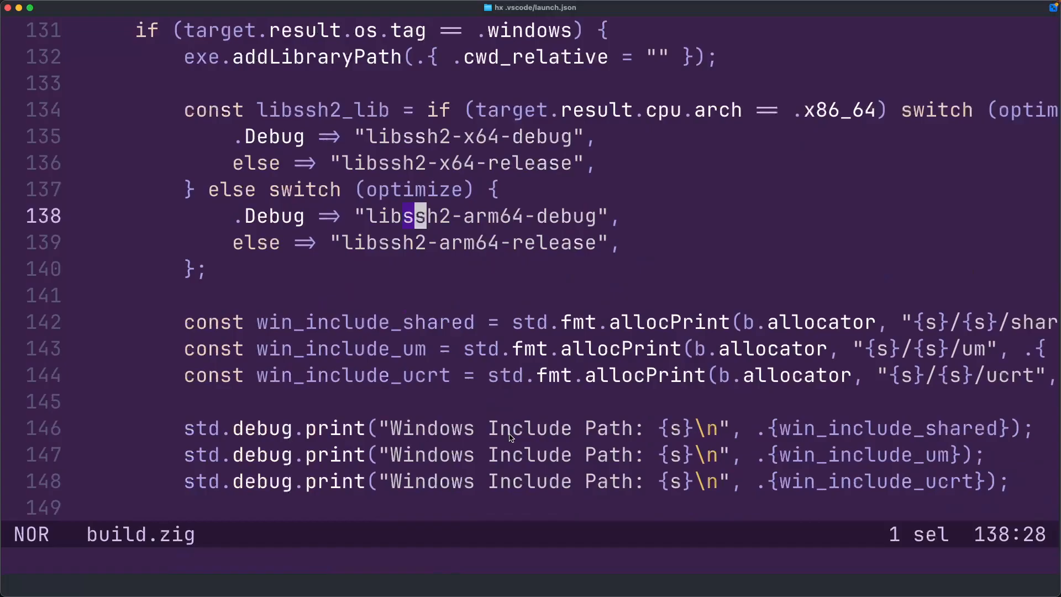
scroll("down", 3)
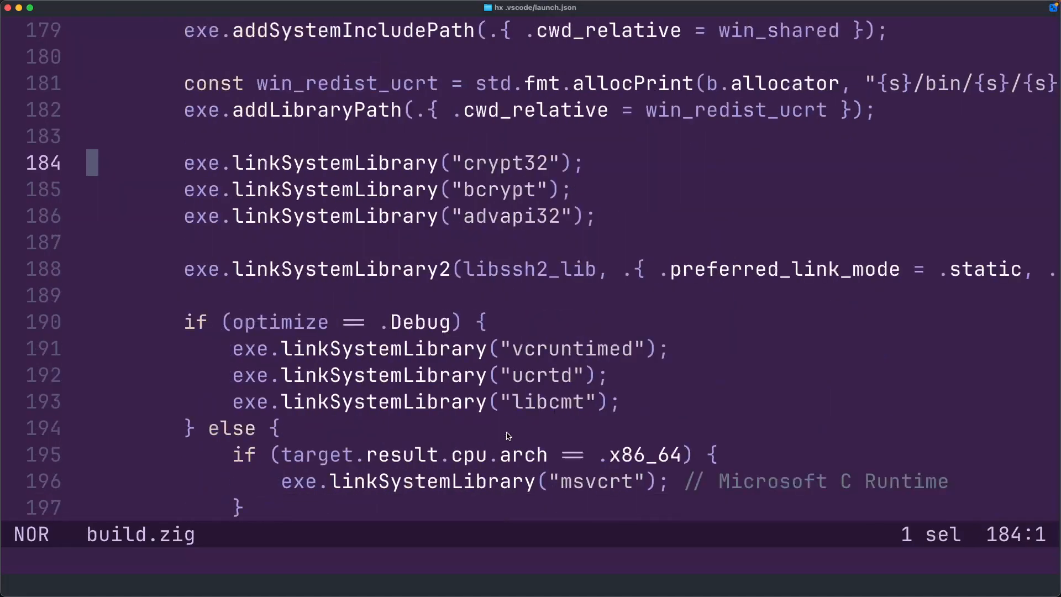
Scroll build.zig around the release C runtime links and the commented-out linkLibC call
scroll("up", 3)
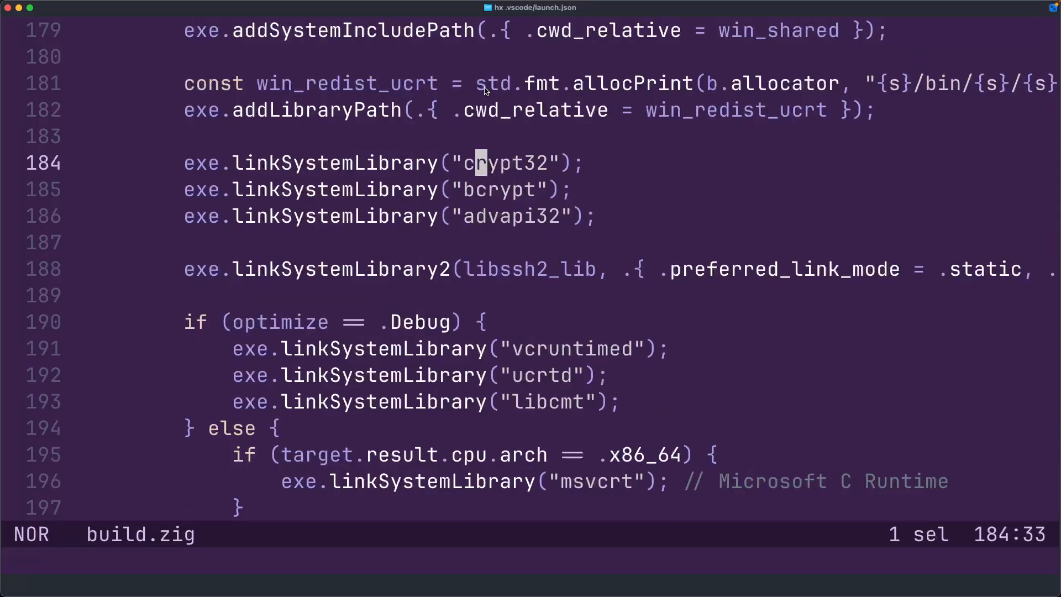
scroll("down", 3)
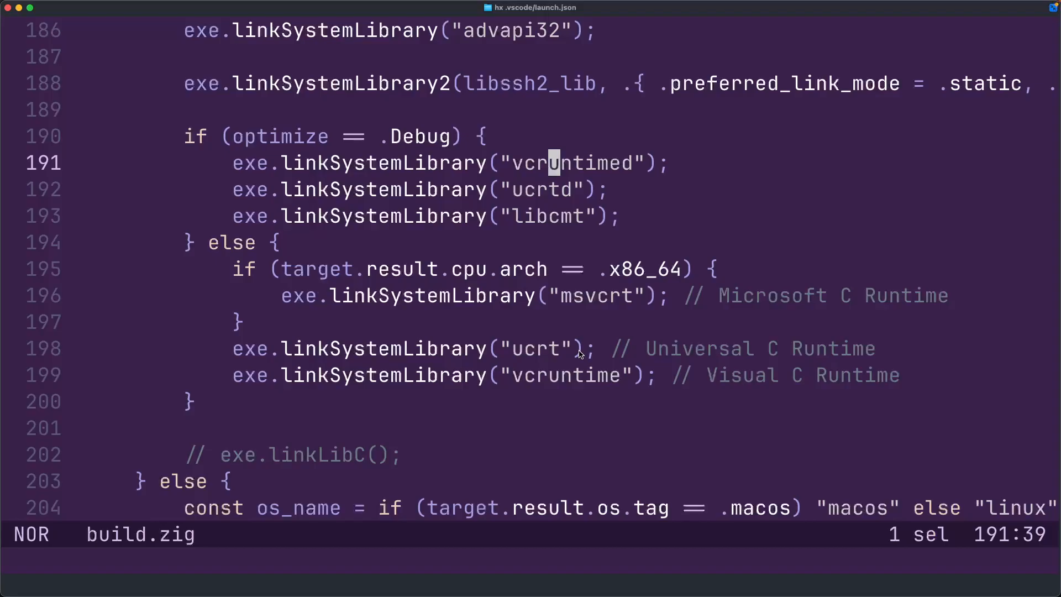
mouse_move(685, 309)
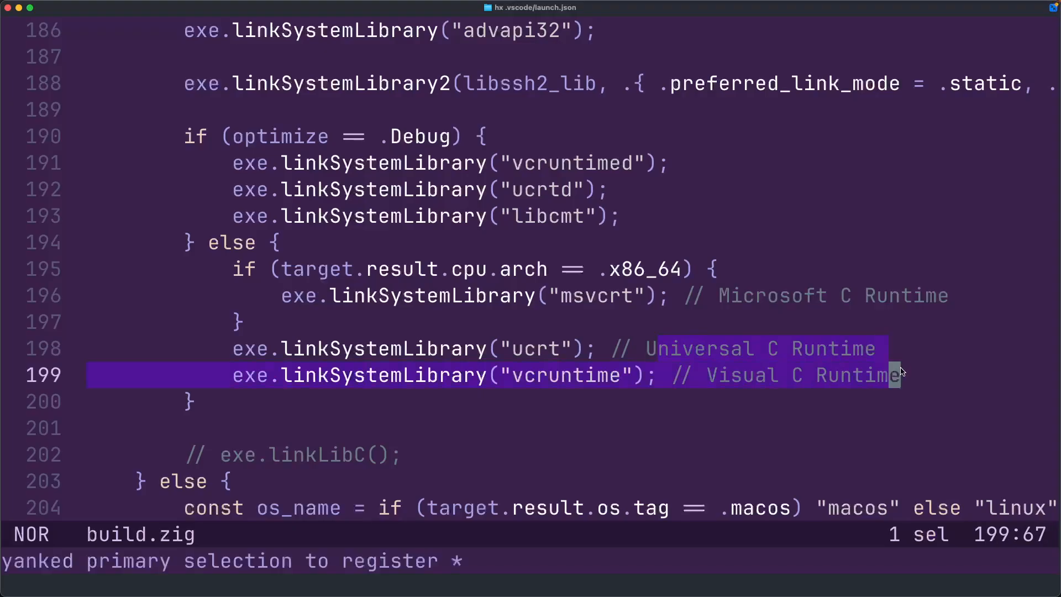
scroll("down", 3)
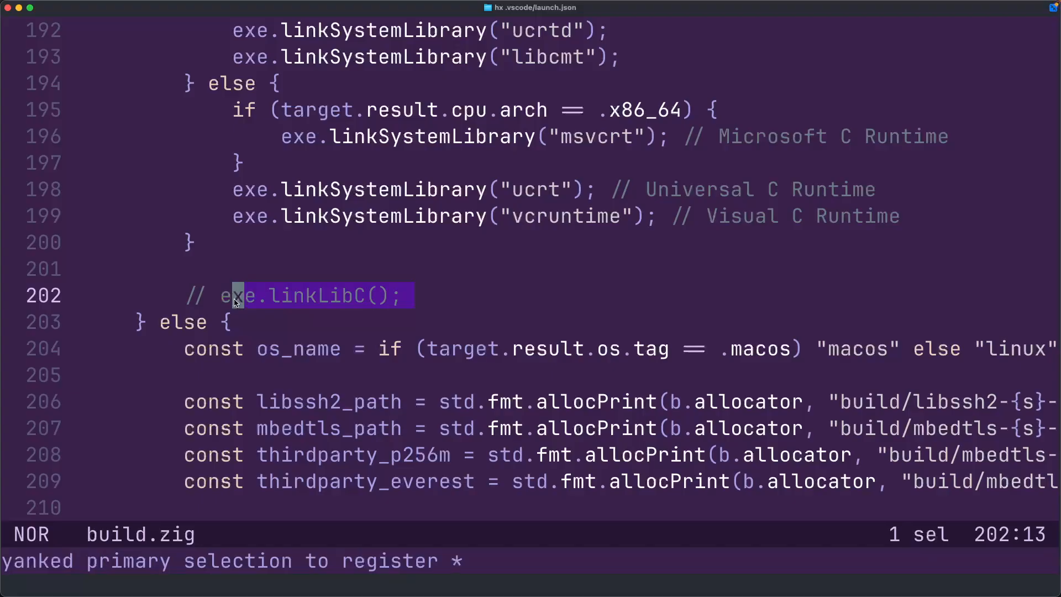
mouse_move(61, 250)
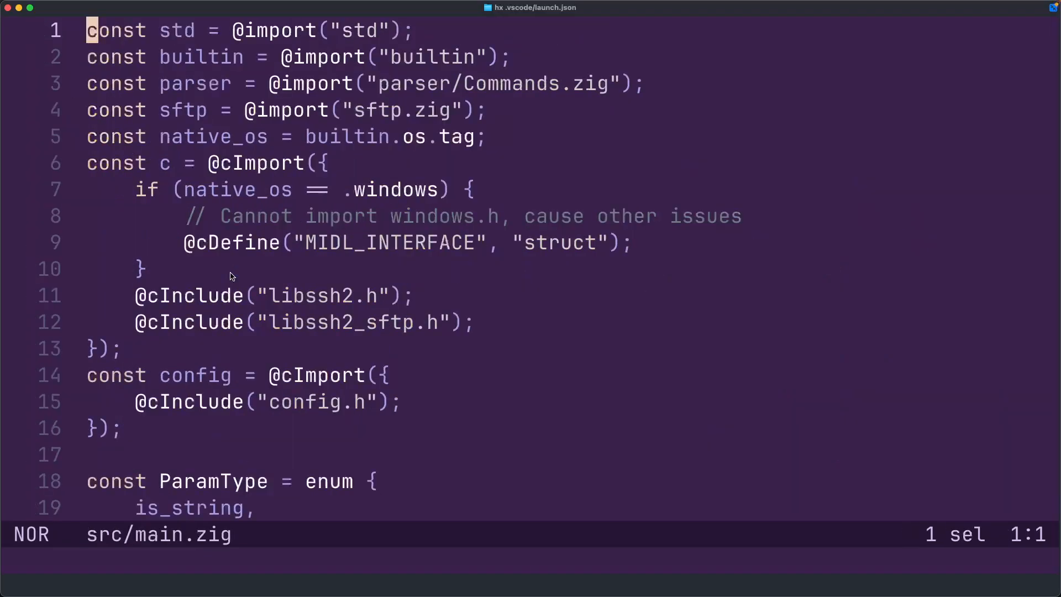
left_click(228, 216)
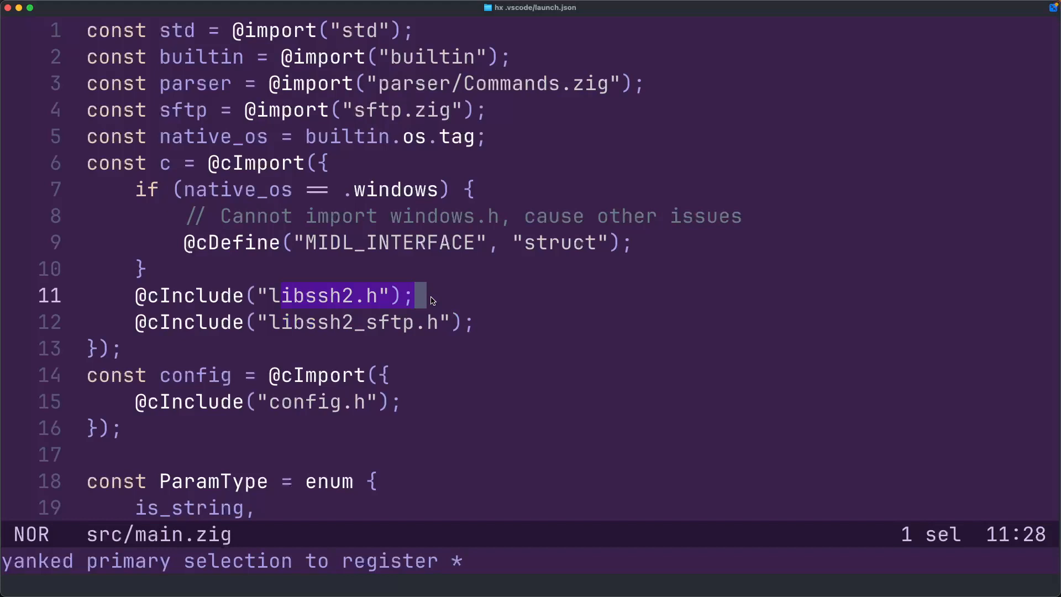
left_click(467, 242)
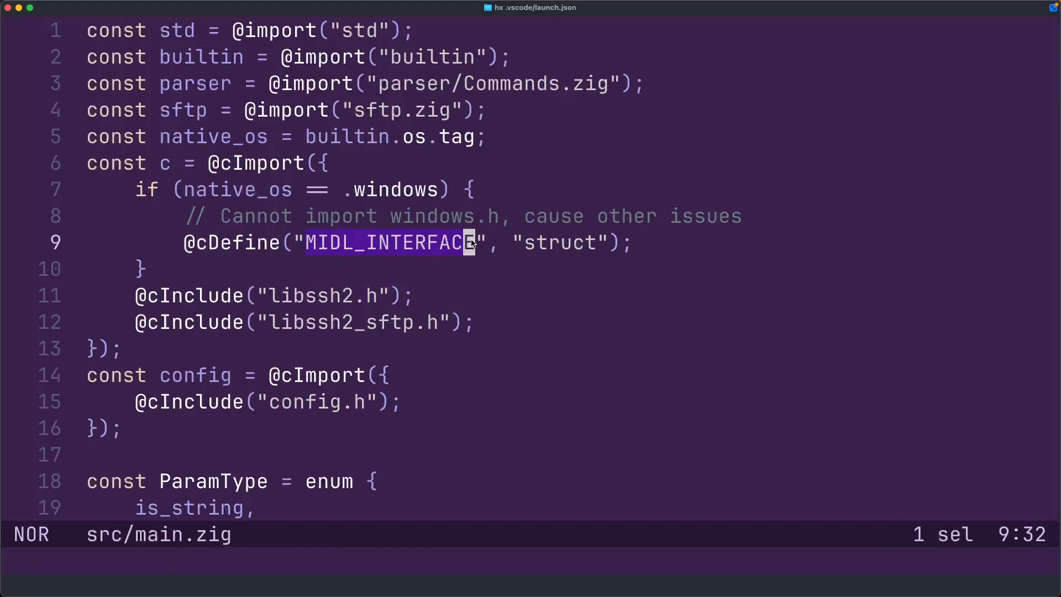
key("y")
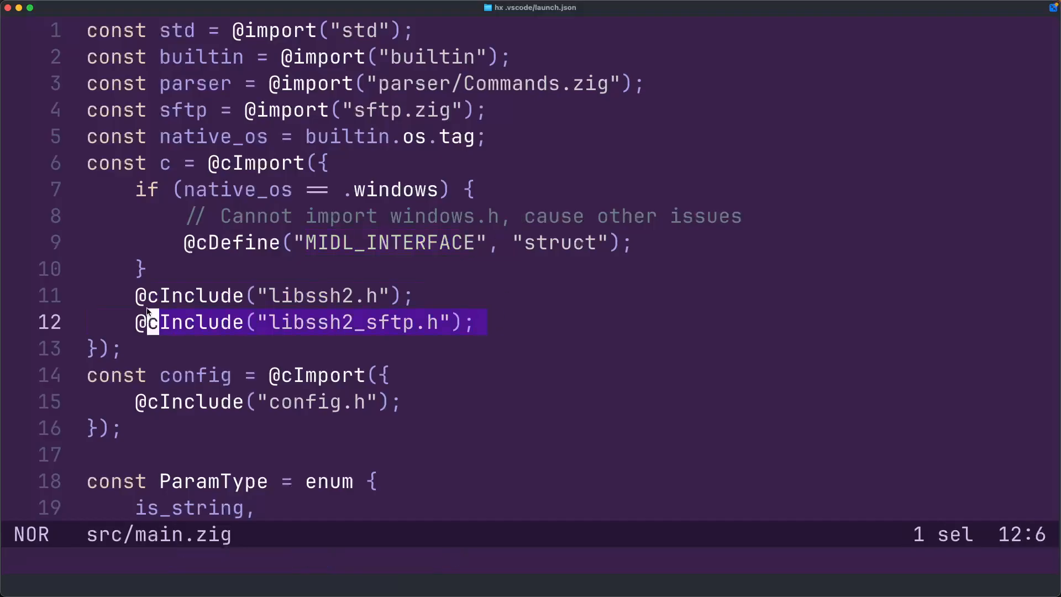
Move to the browser, viewing zig-php's hello.c and then zig-php-ext's wrapper.h
key("y")
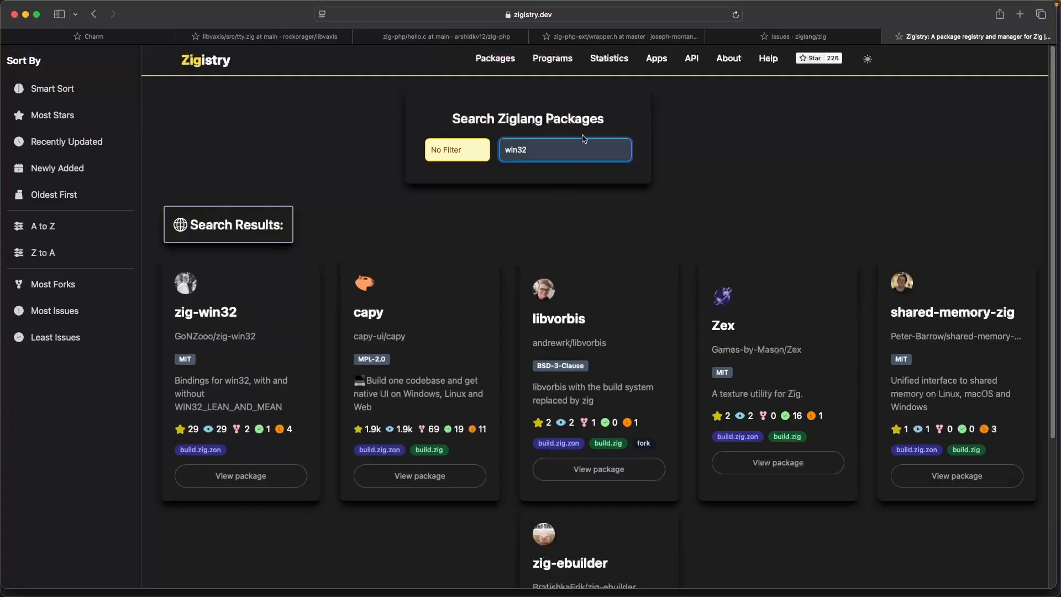
left_click(439, 37)
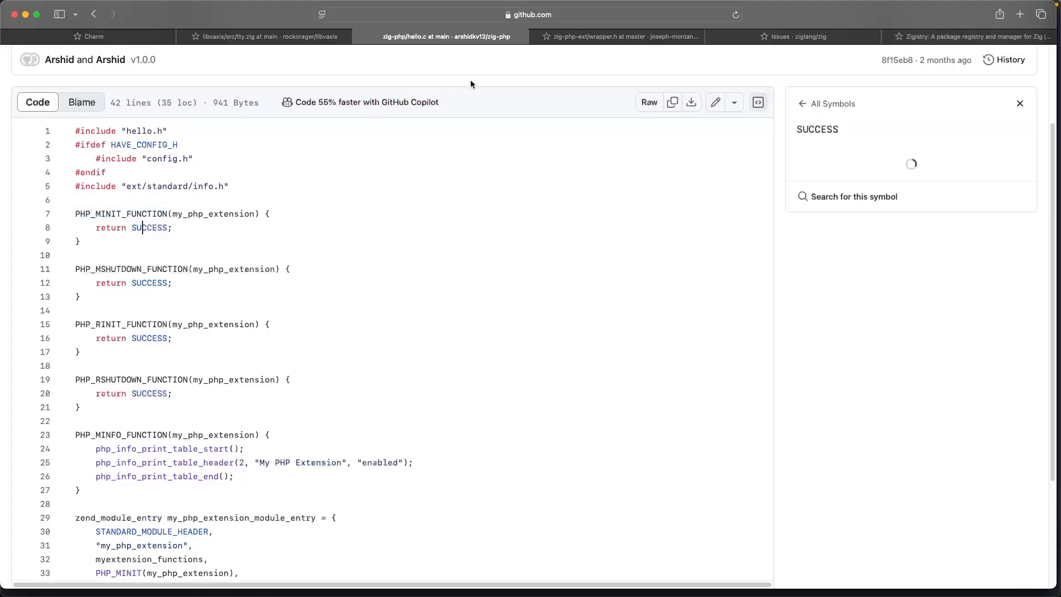
left_click(617, 37)
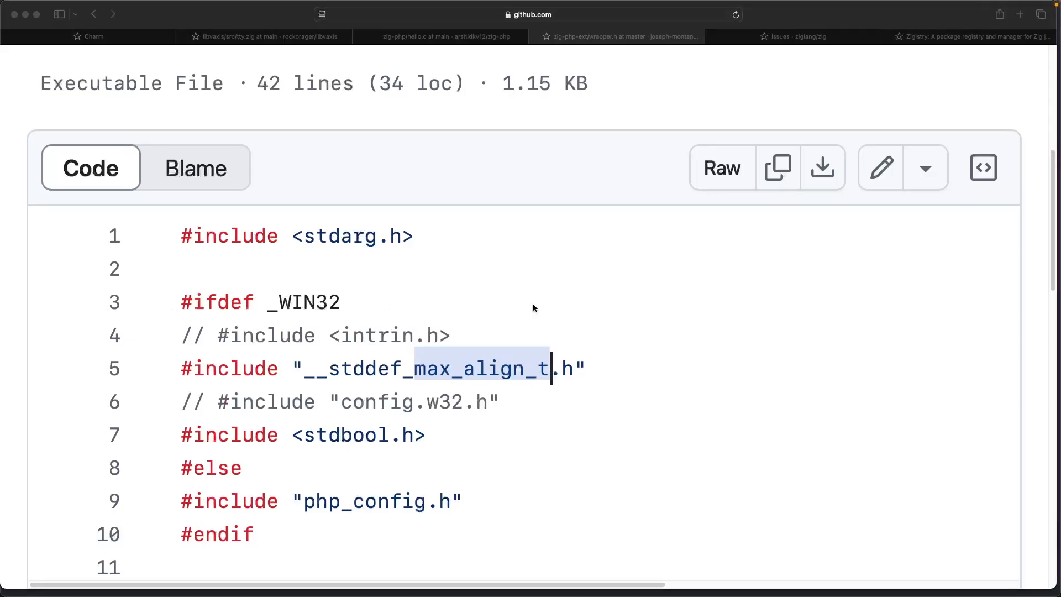
mouse_move(561, 294)
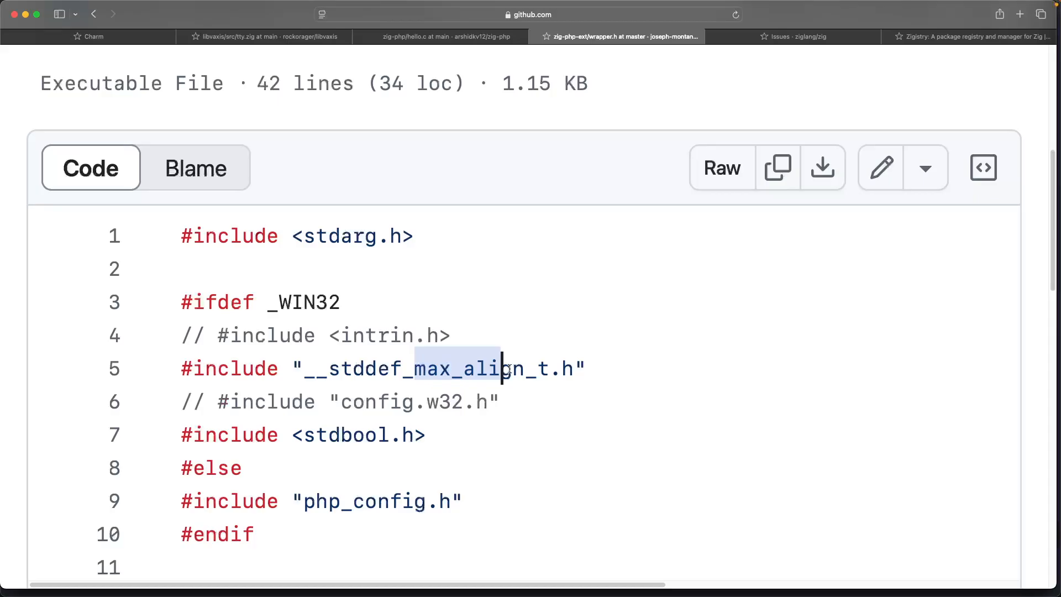
mouse_move(493, 286)
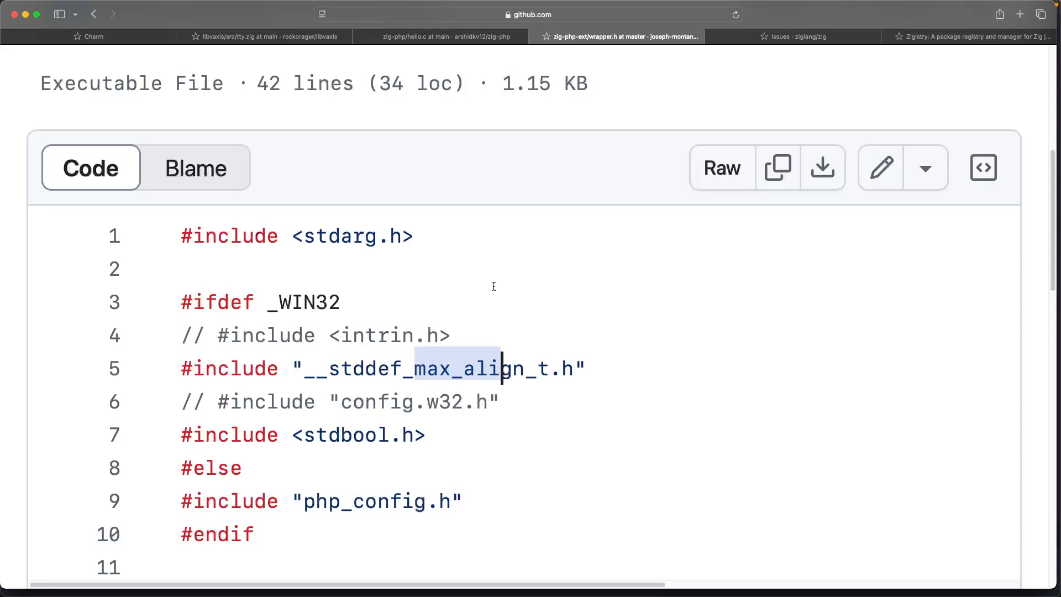
On zig-php's hello.c, list the 12 references to my_php_extension in the Symbols pane
left_click(438, 37)
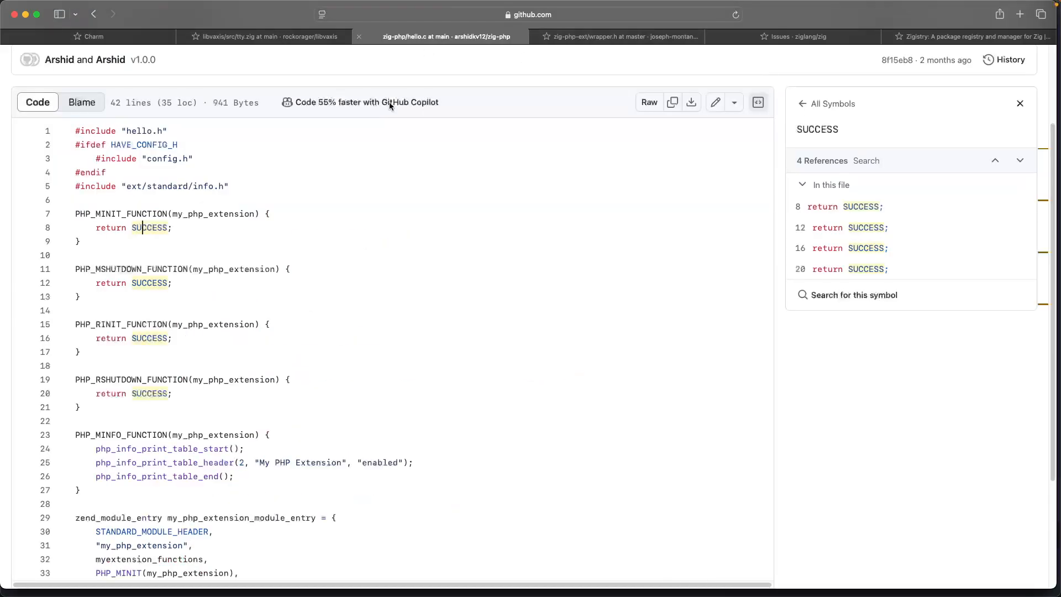
scroll("down", 3)
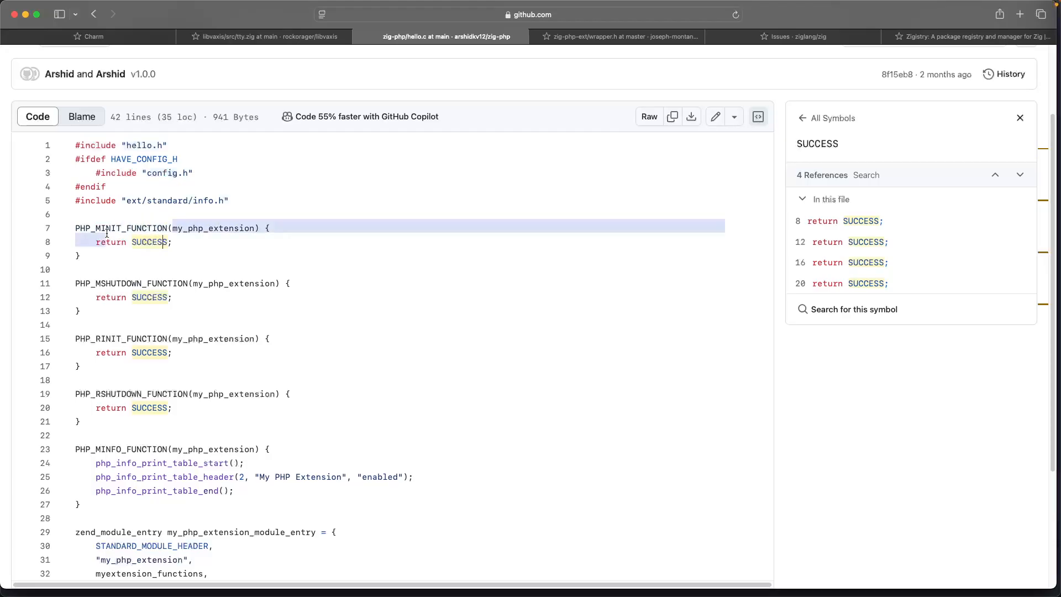
left_click(217, 229)
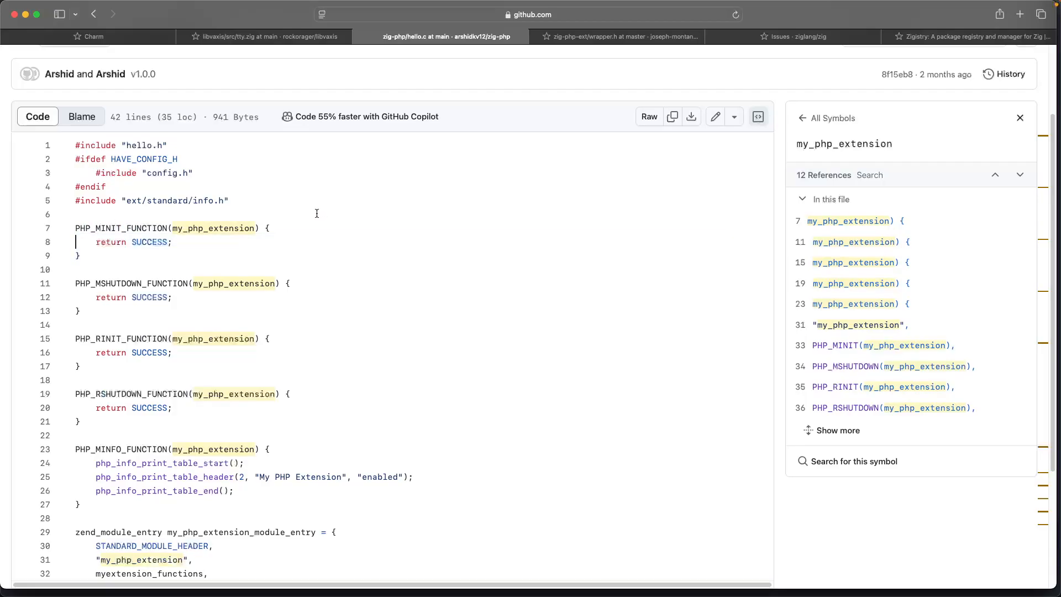
left_click(847, 220)
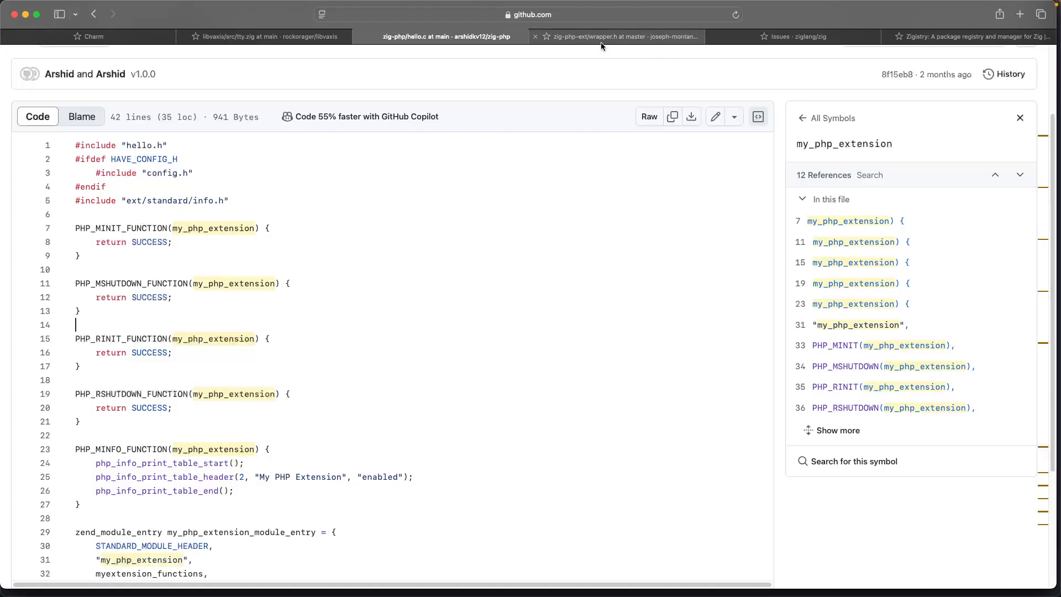
mouse_move(384, 80)
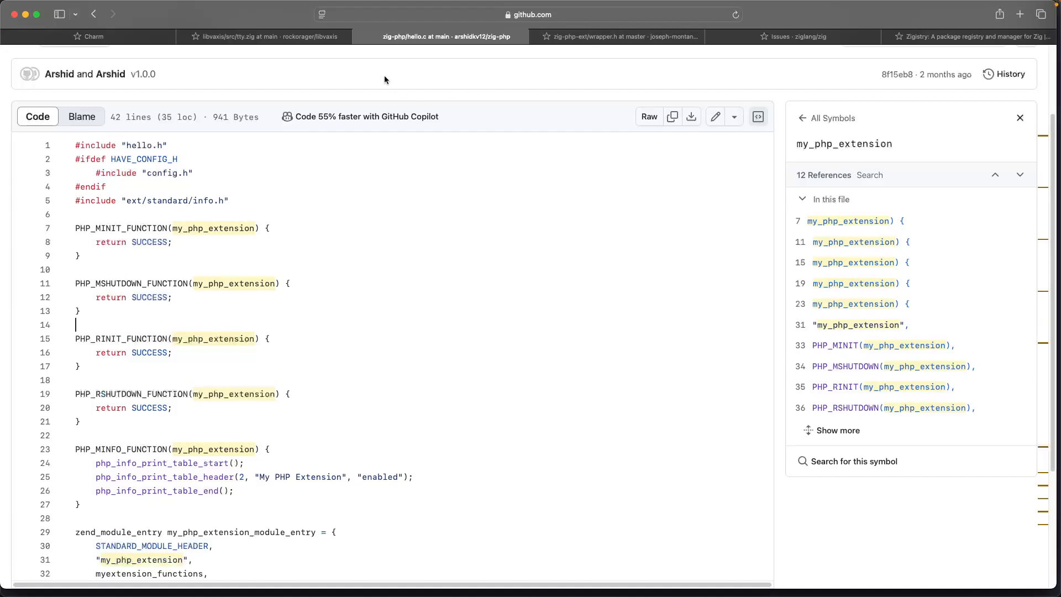